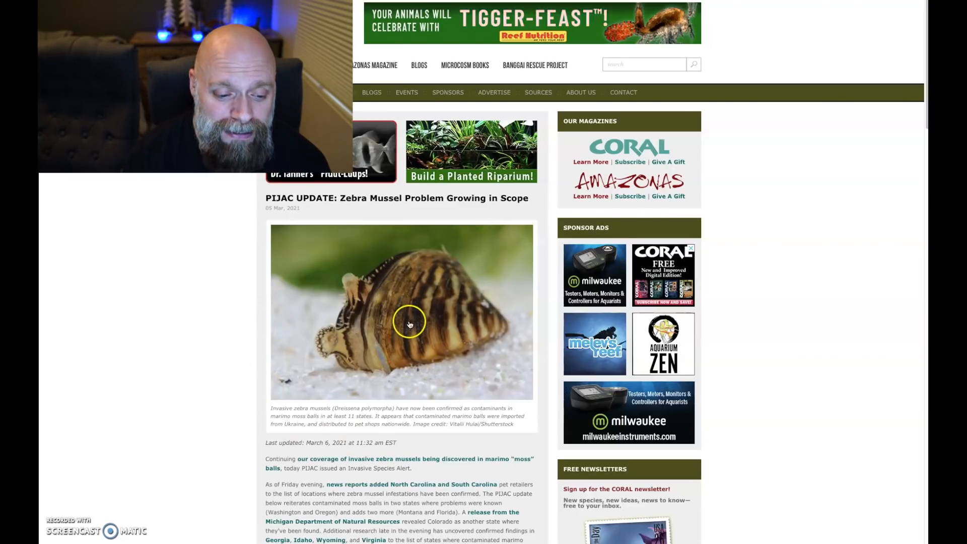
scroll(down, 3)
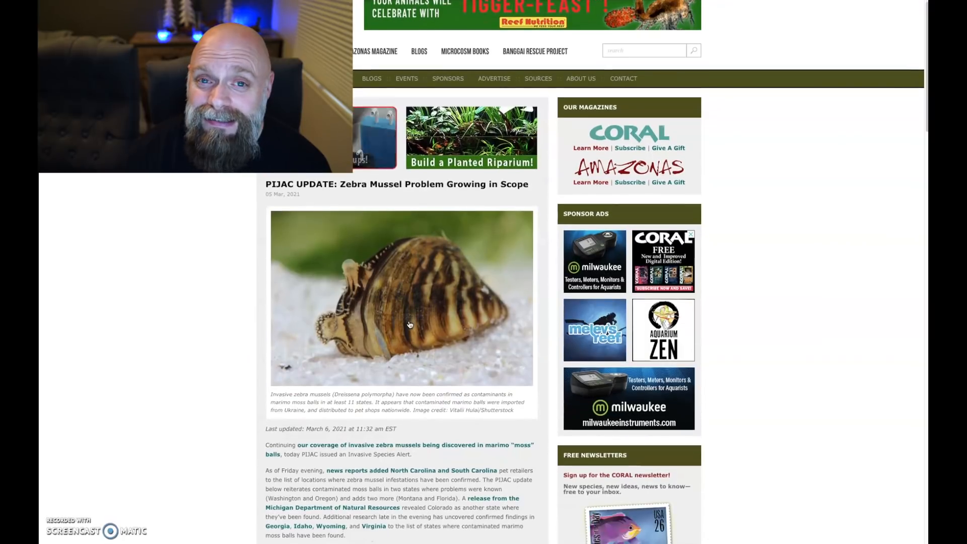
scroll(down, 3)
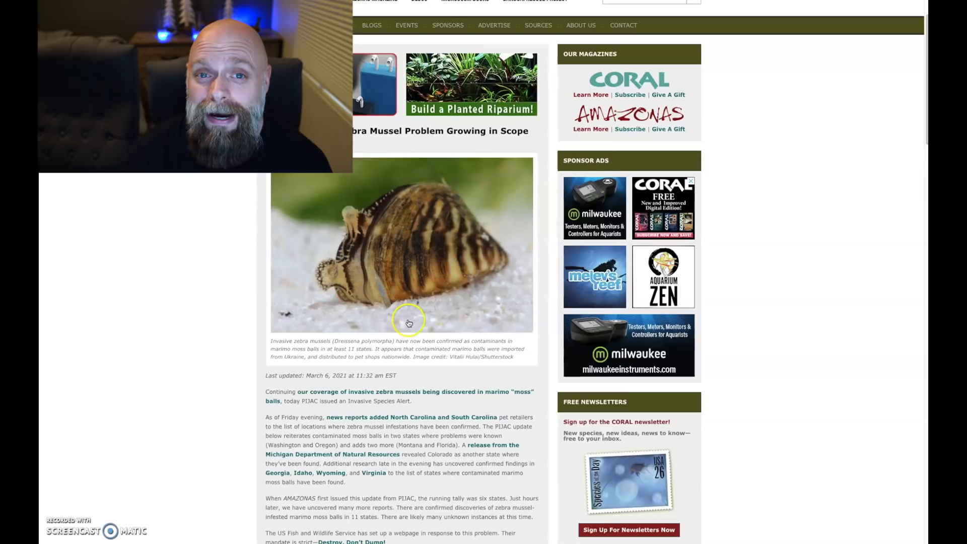
scroll(down, 3)
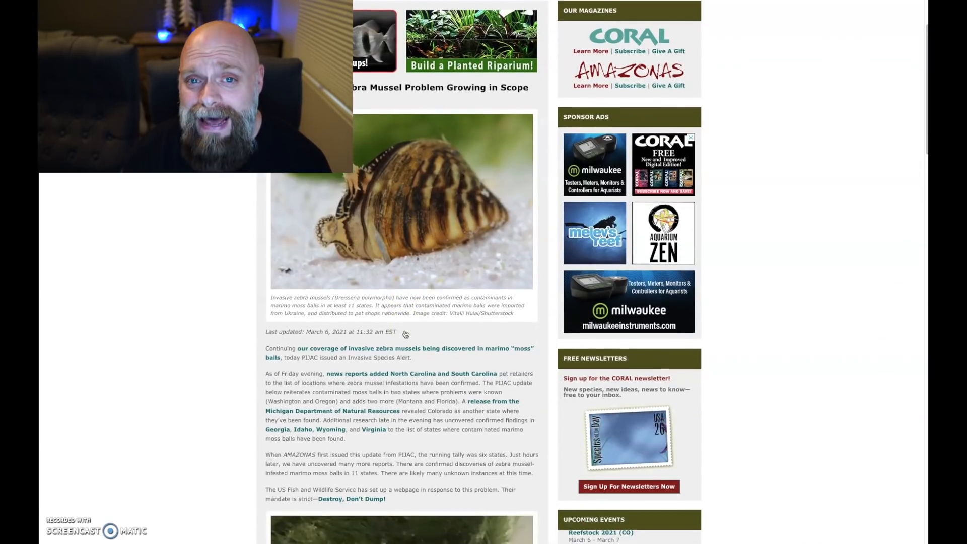
scroll(down, 3)
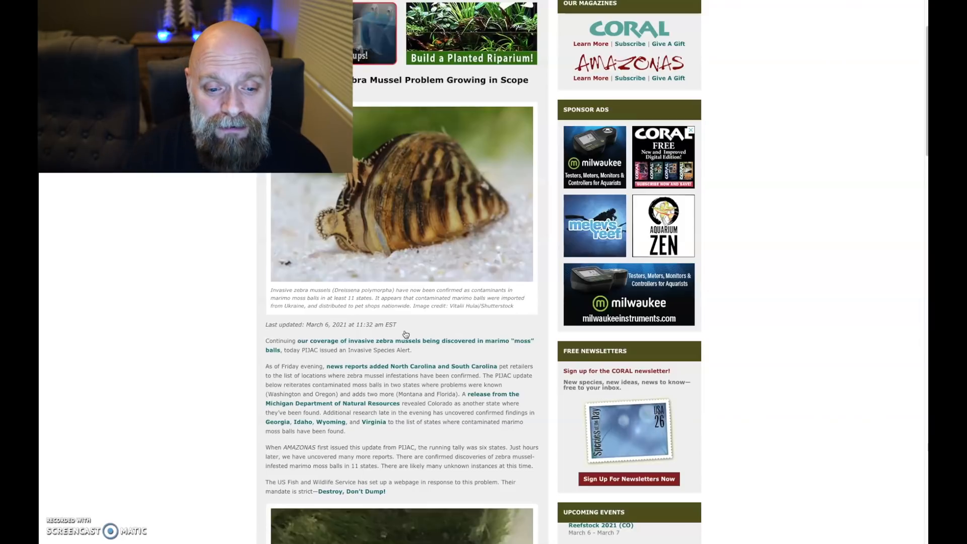
scroll(down, 3)
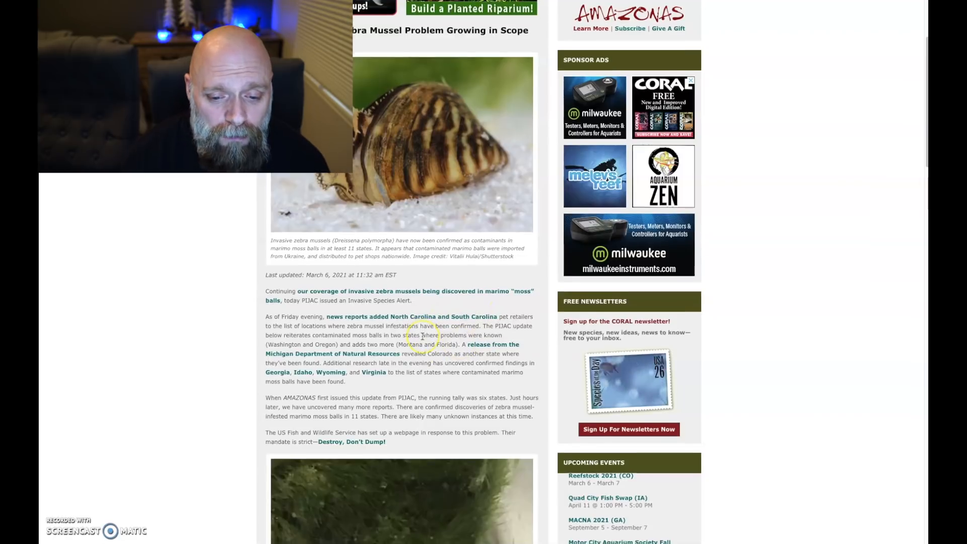
scroll(down, 3)
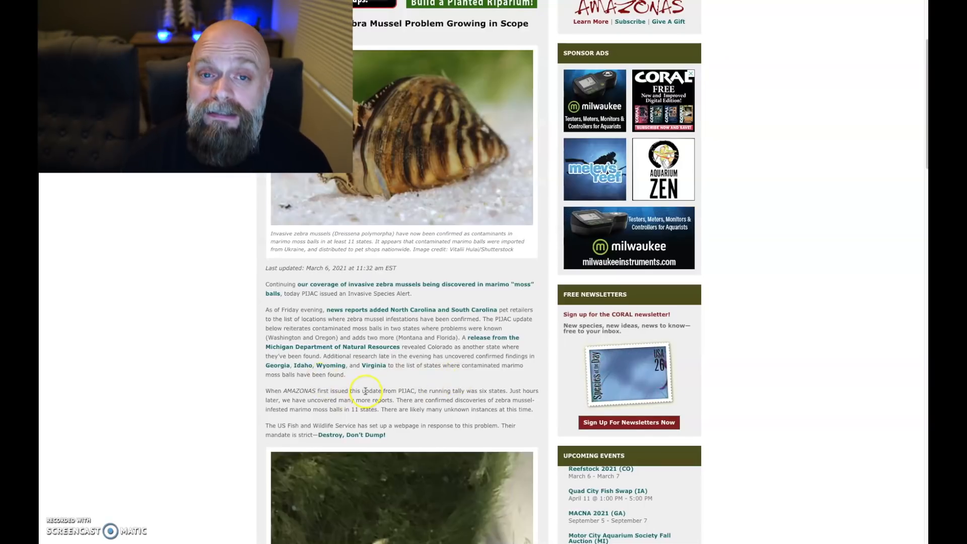
scroll(down, 3)
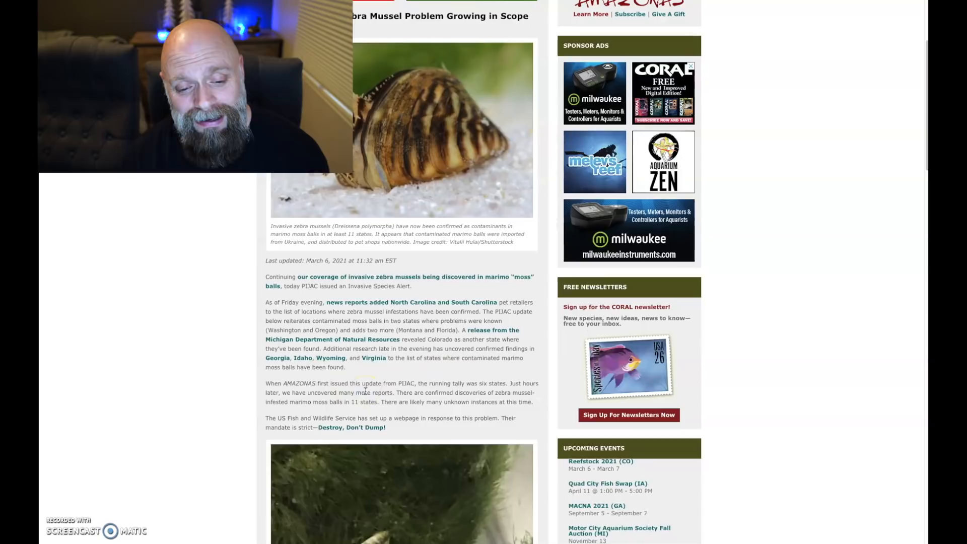
scroll(down, 3)
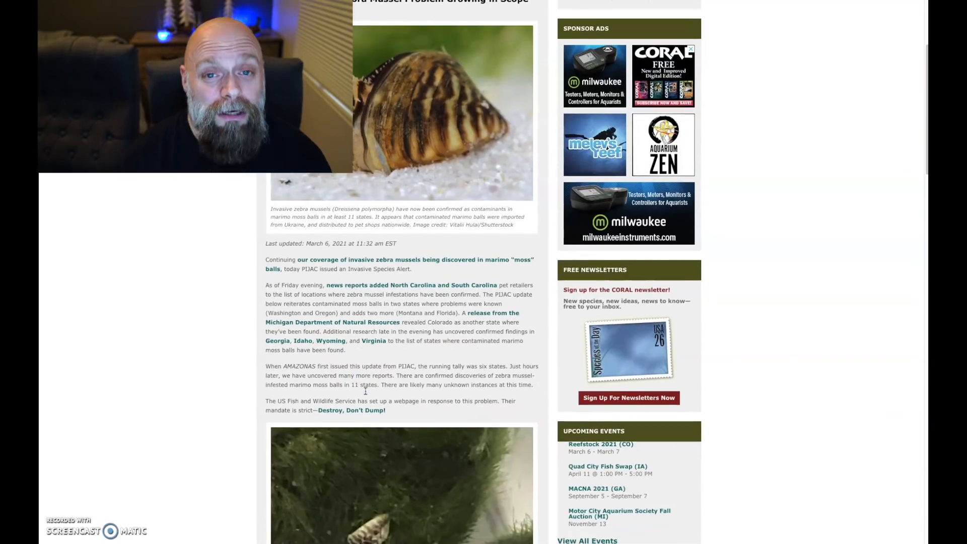
scroll(down, 3)
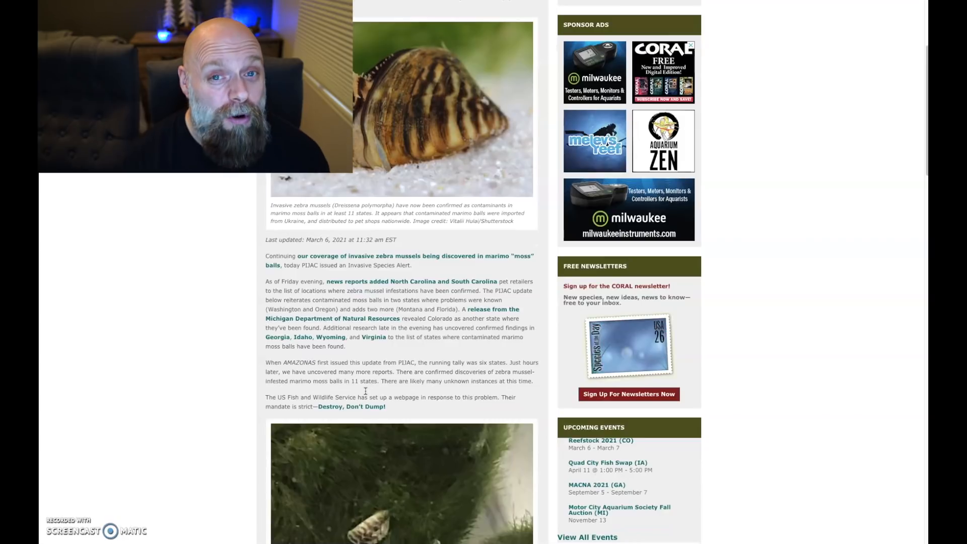
scroll(down, 3)
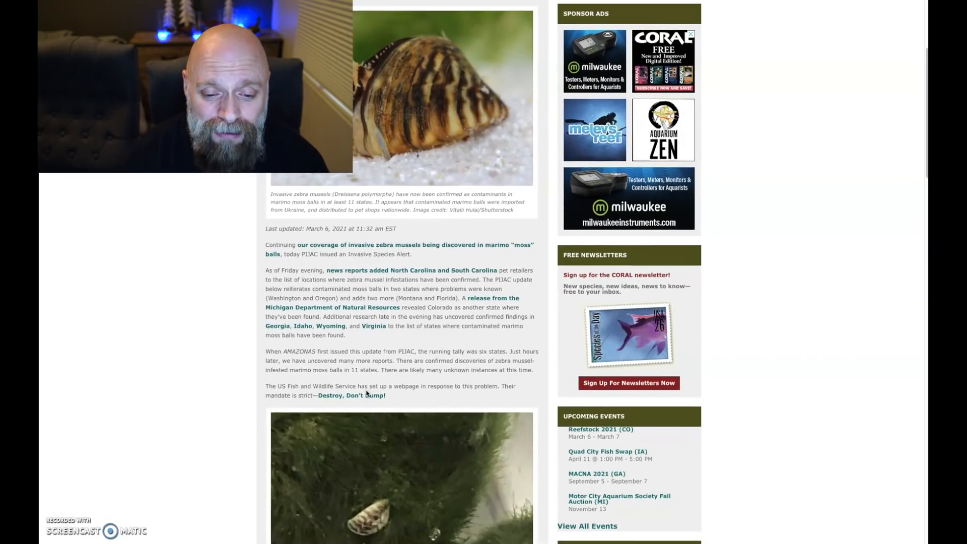
scroll(down, 3)
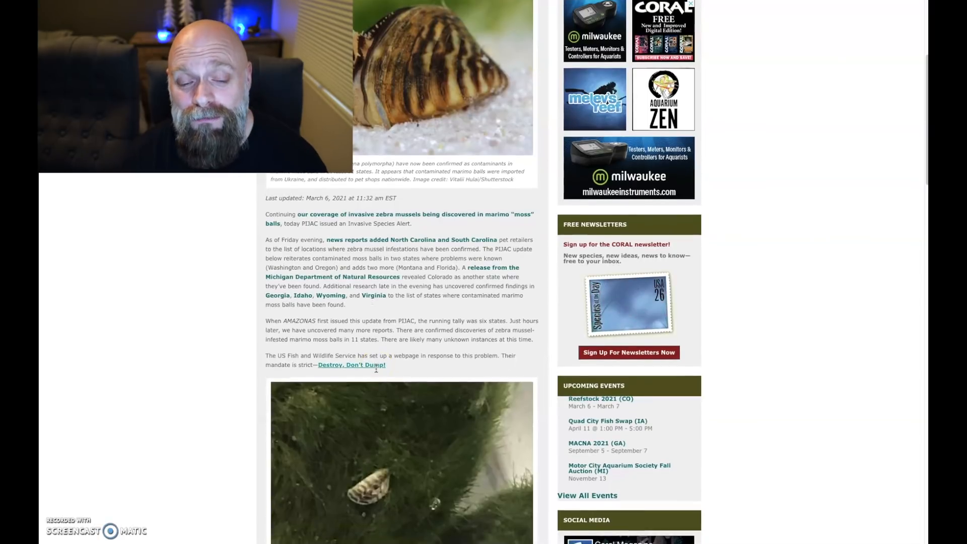
scroll(down, 3)
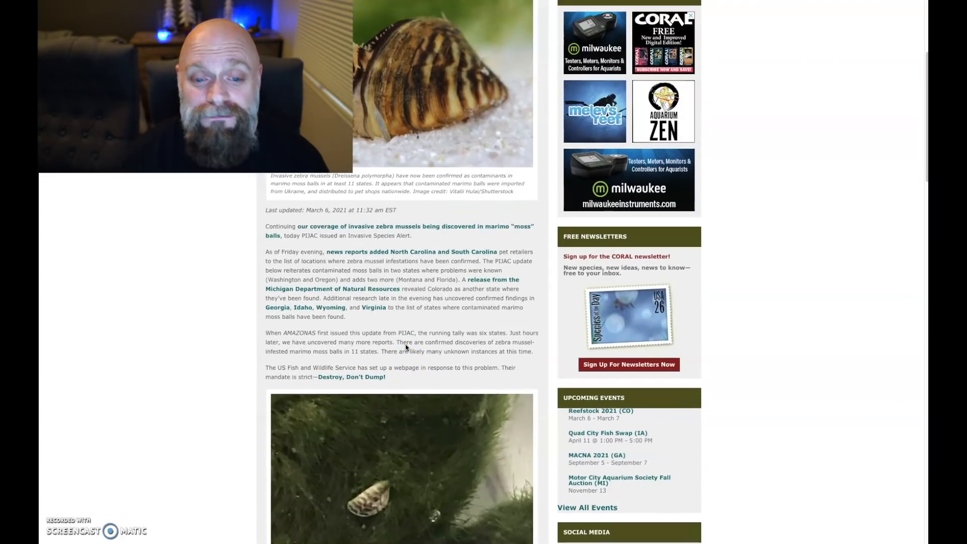
scroll(down, 3)
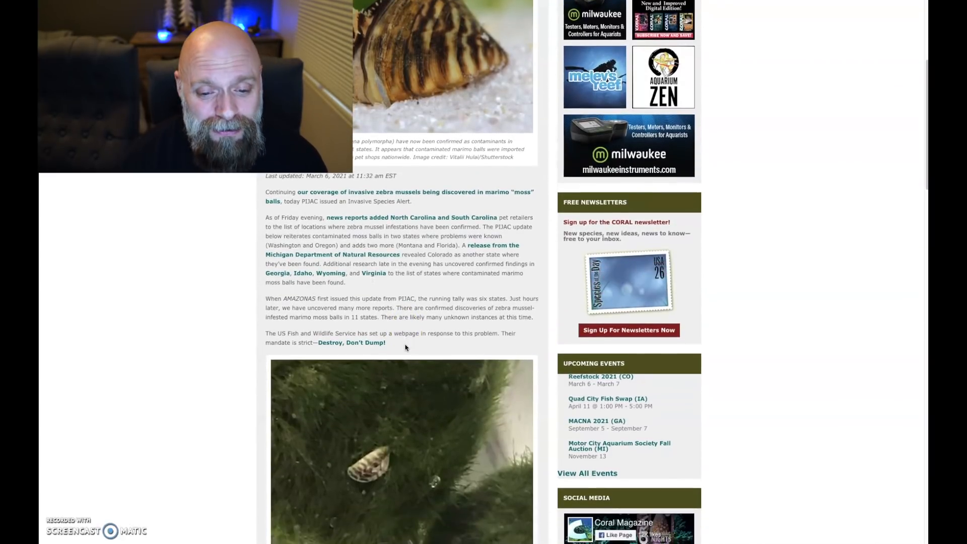
scroll(down, 3)
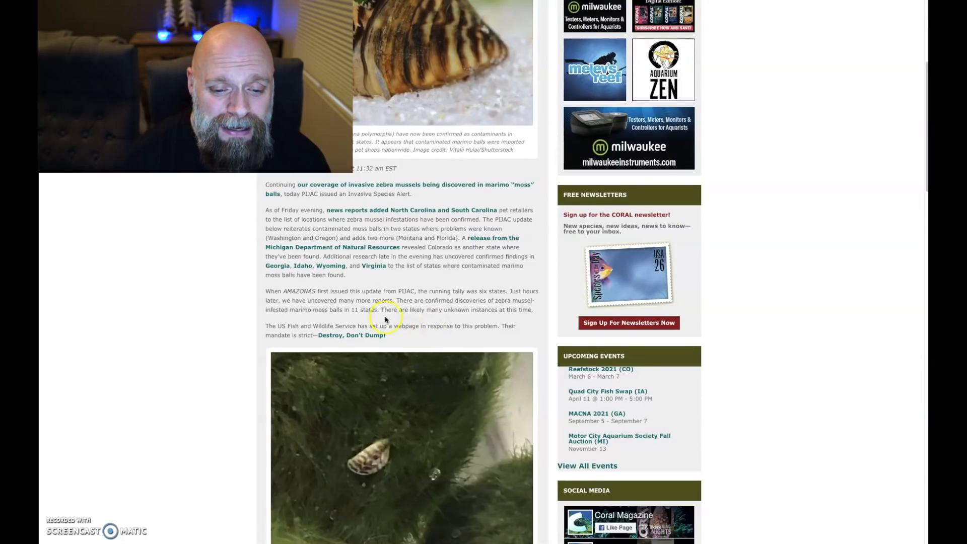
scroll(down, 3)
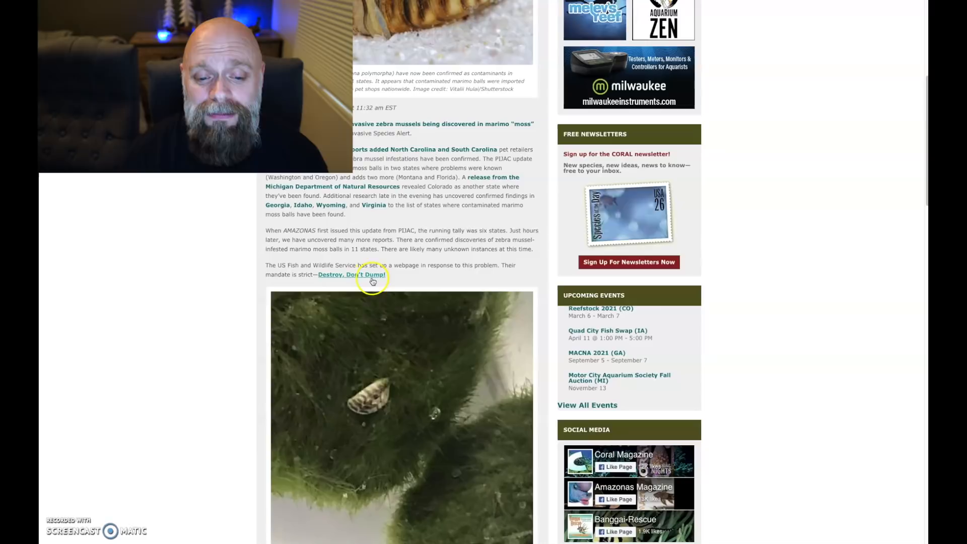
scroll(down, 3)
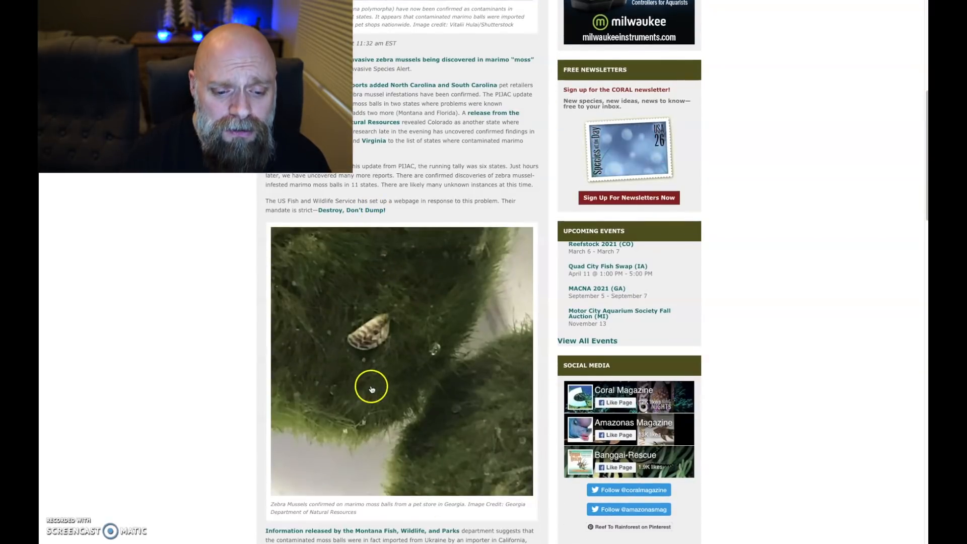
scroll(down, 3)
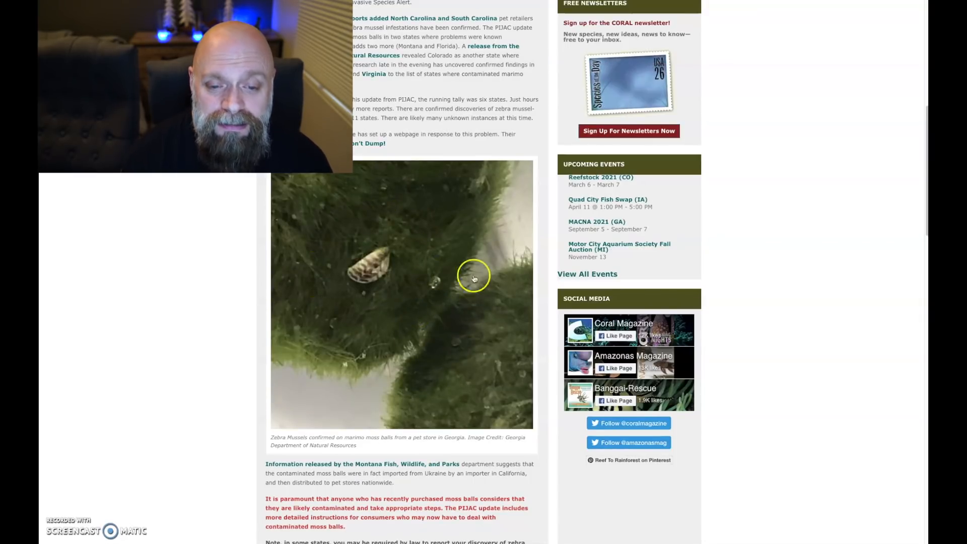
scroll(up, 3)
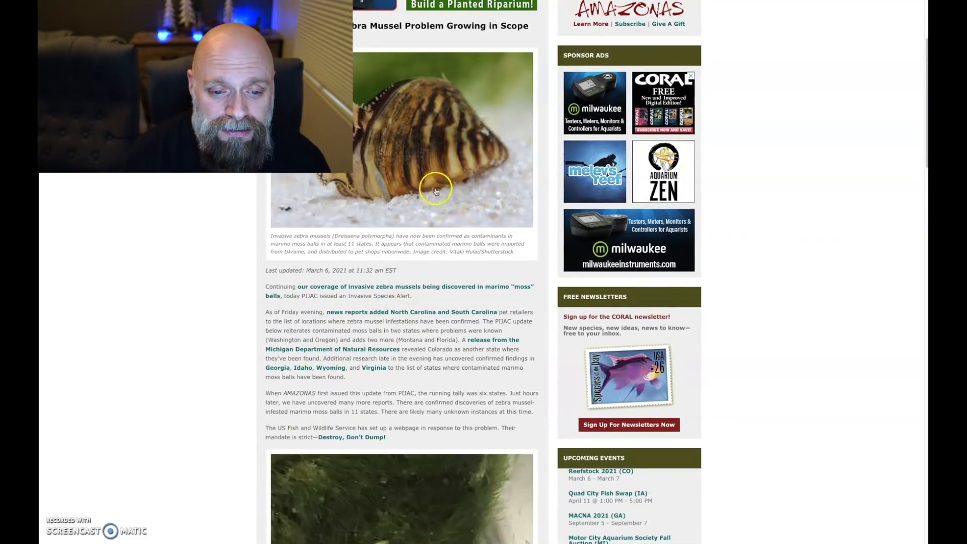
scroll(down, 3)
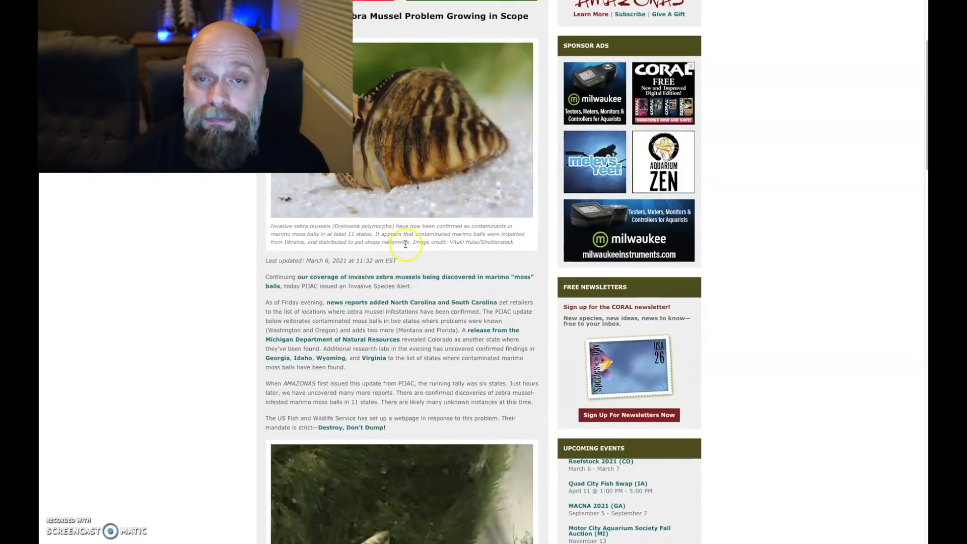
scroll(down, 3)
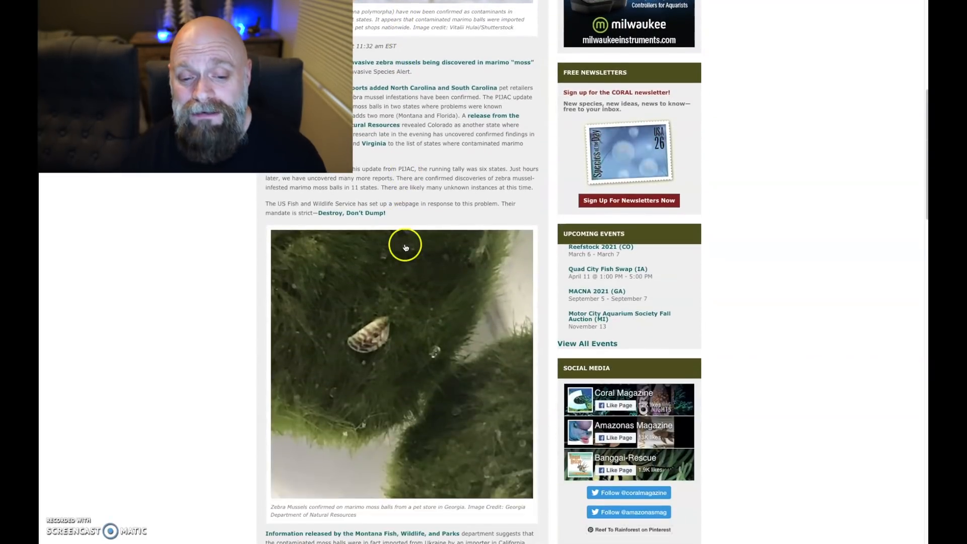
scroll(down, 3)
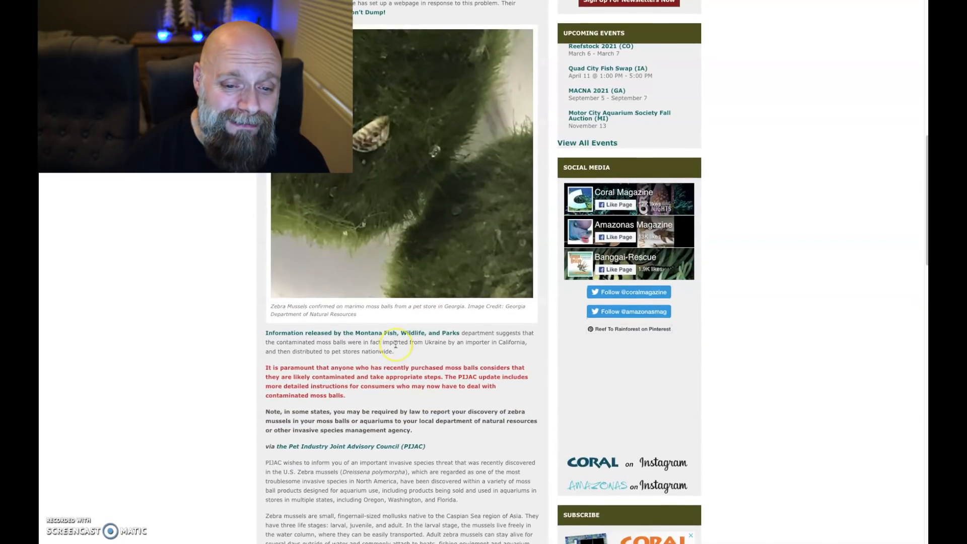
scroll(down, 3)
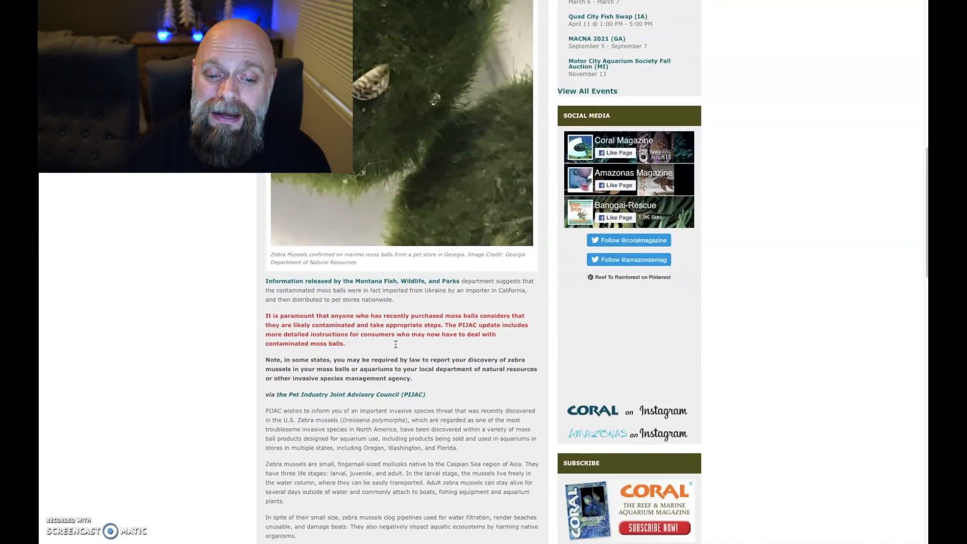
scroll(down, 3)
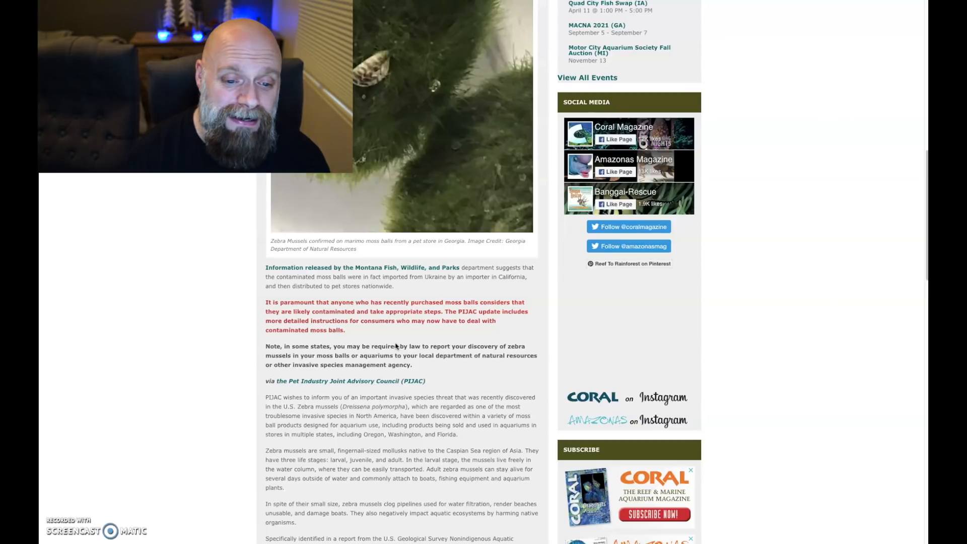
scroll(down, 3)
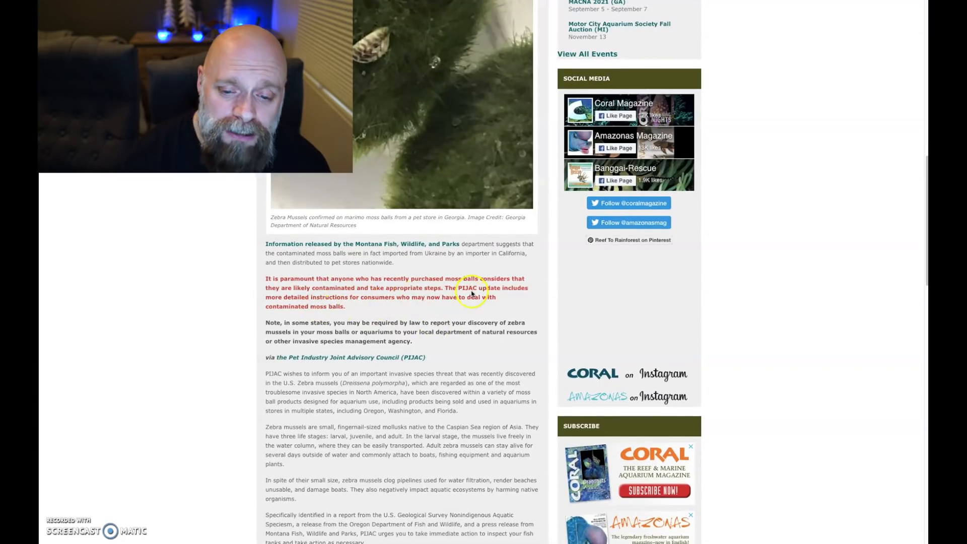
mouse_move(364, 297)
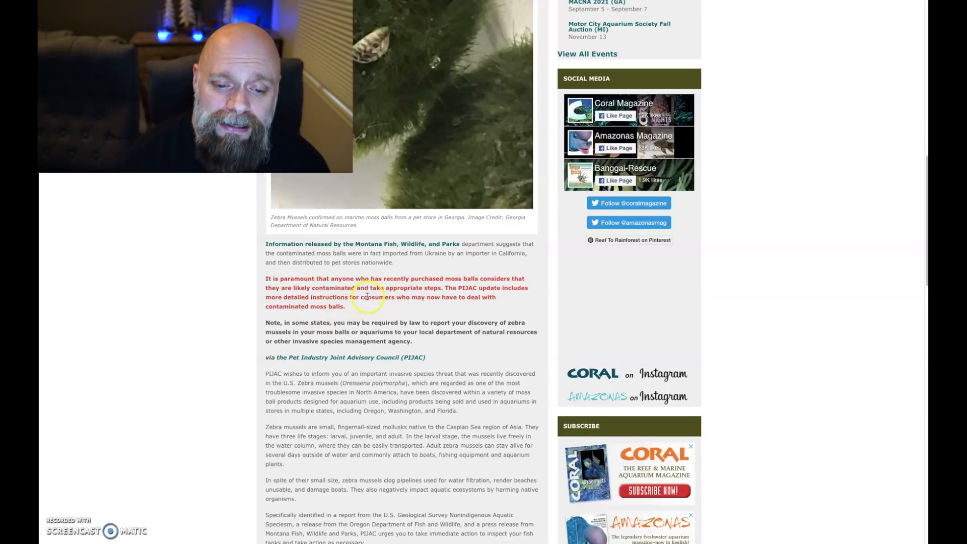
mouse_move(480, 307)
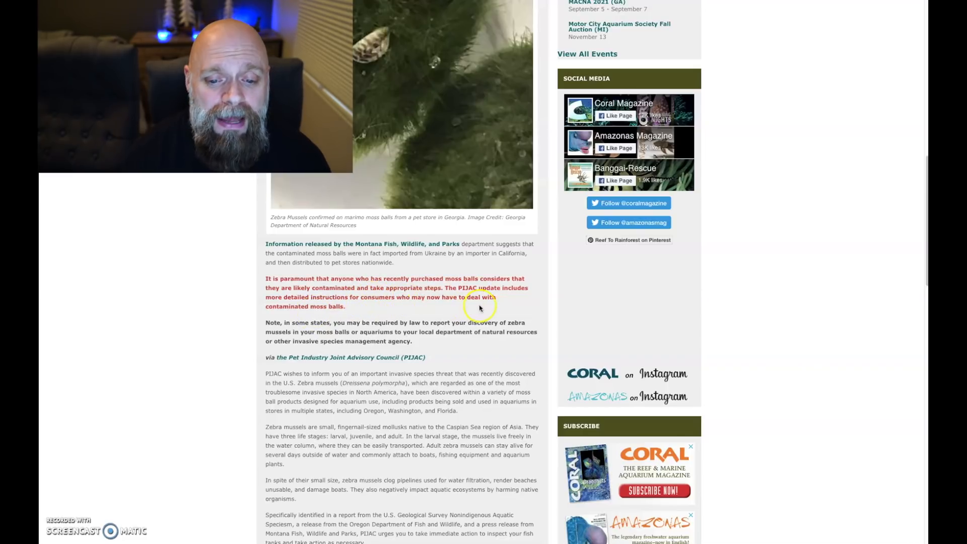
scroll(down, 3)
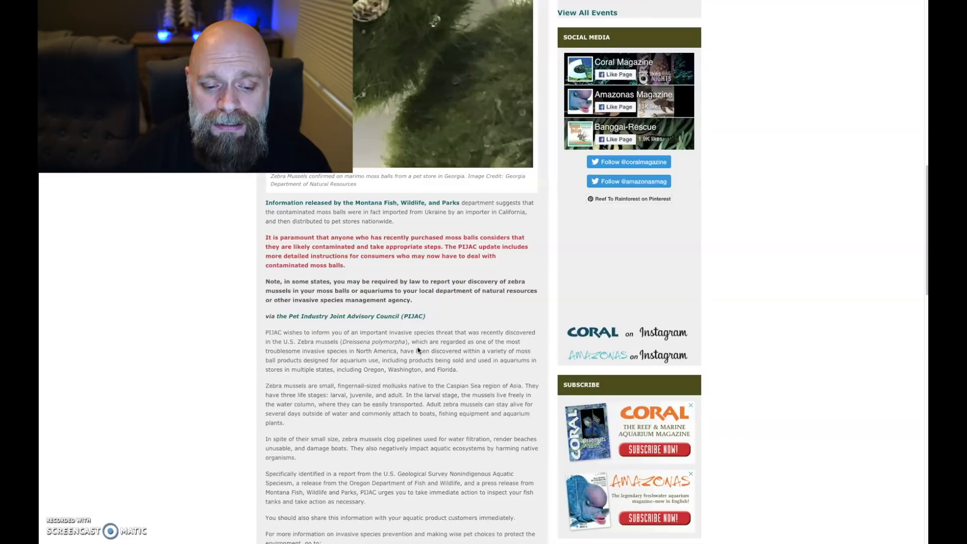
scroll(down, 3)
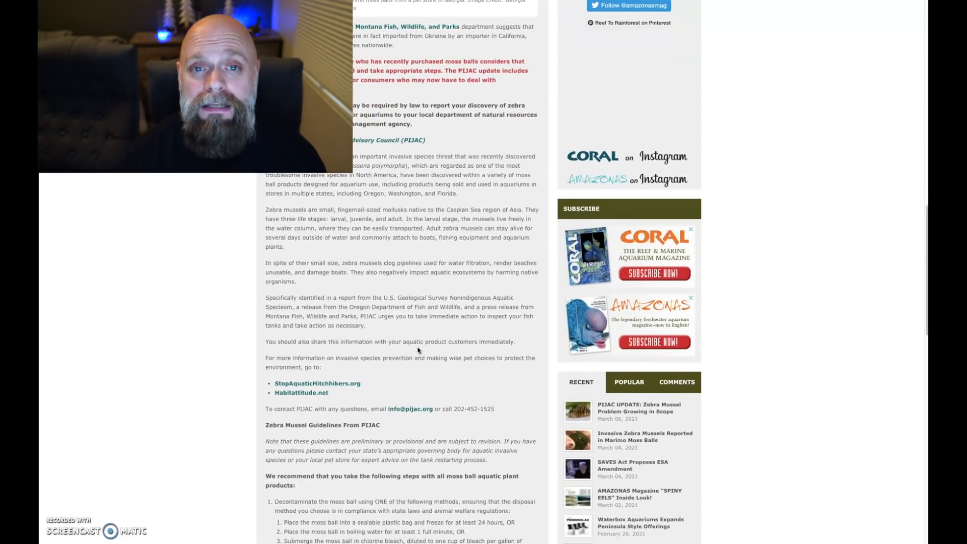
scroll(down, 3)
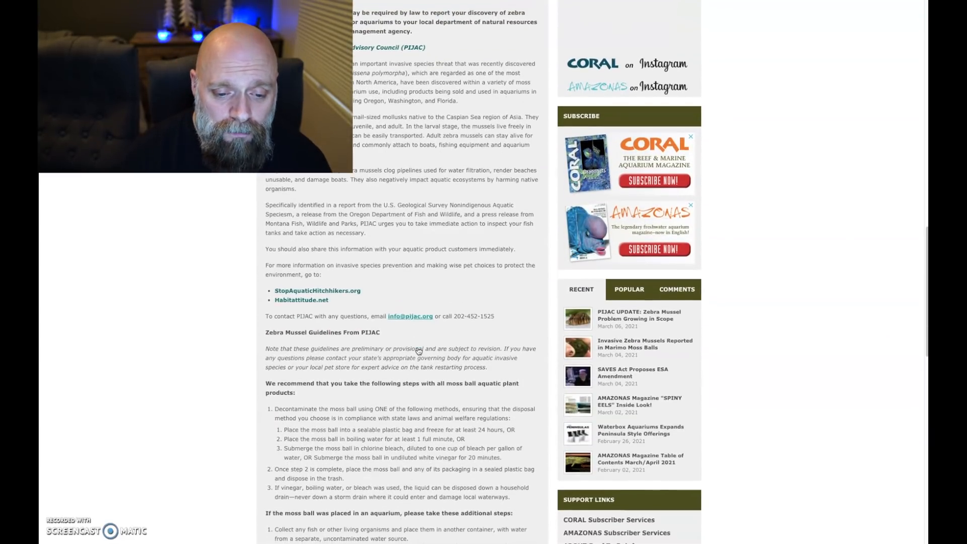
scroll(down, 3)
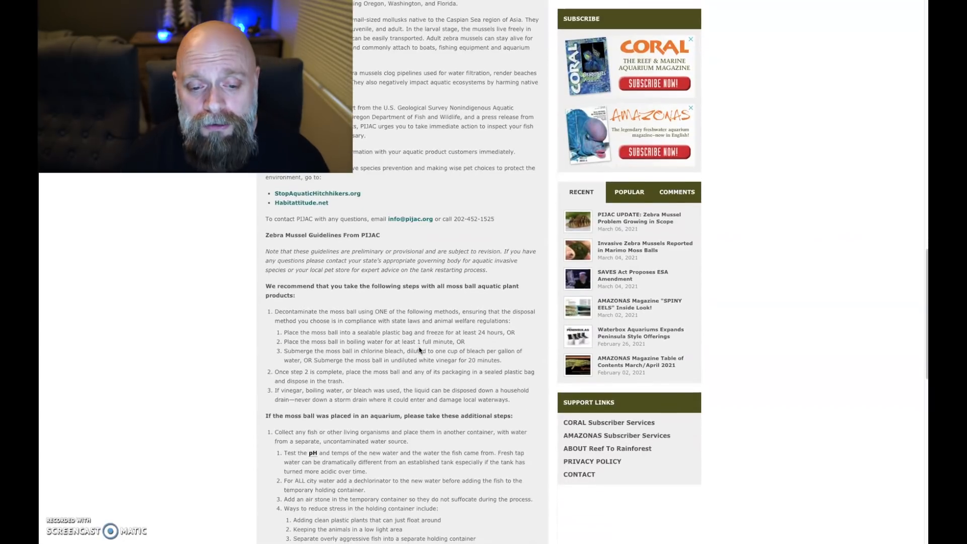
scroll(down, 3)
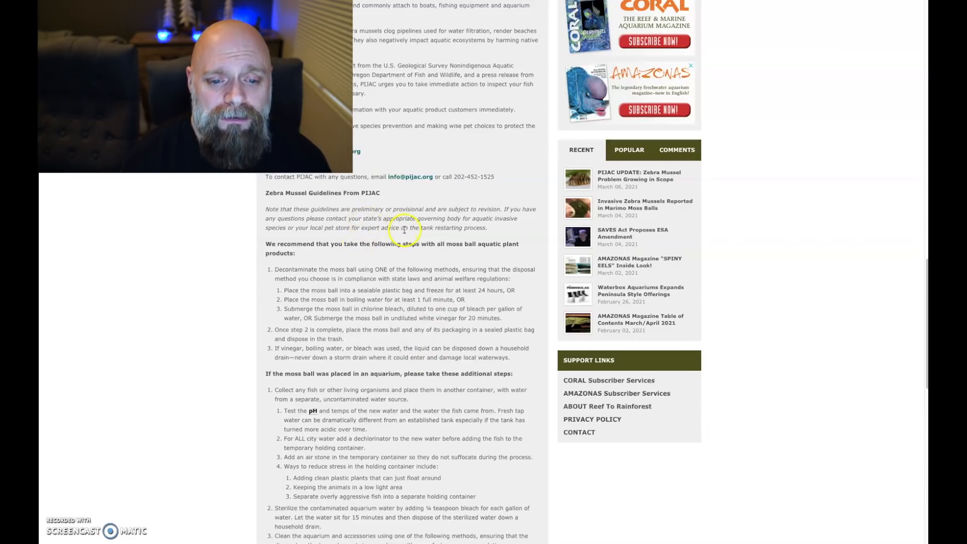
scroll(down, 3)
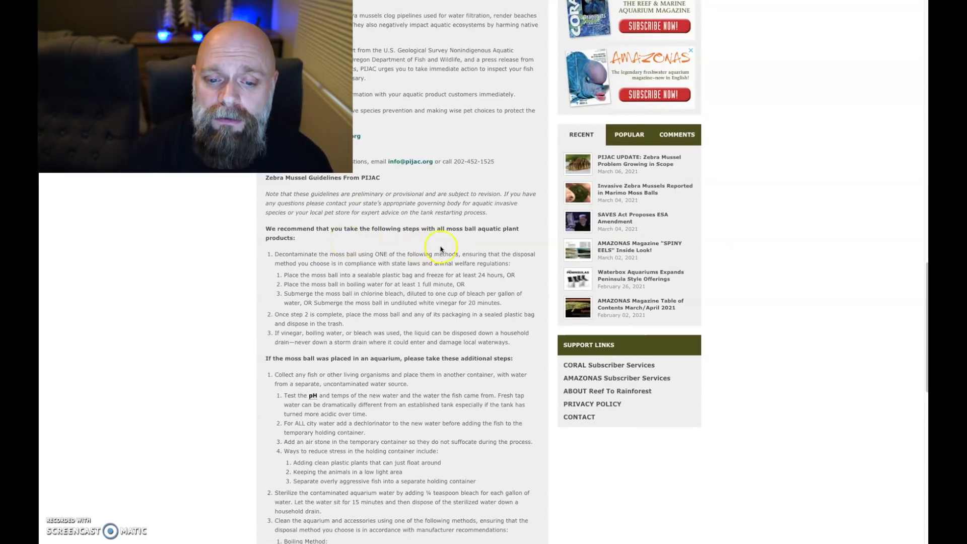
scroll(down, 3)
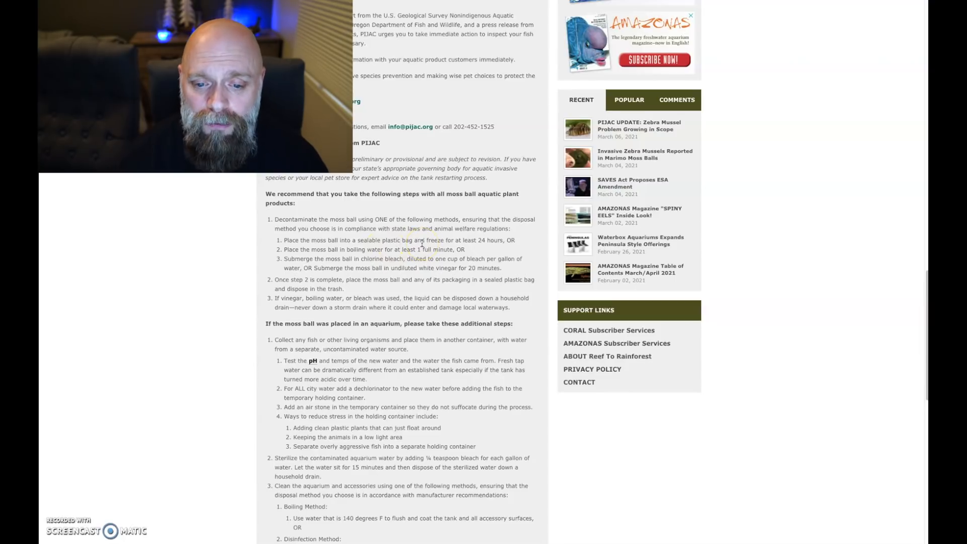
scroll(down, 3)
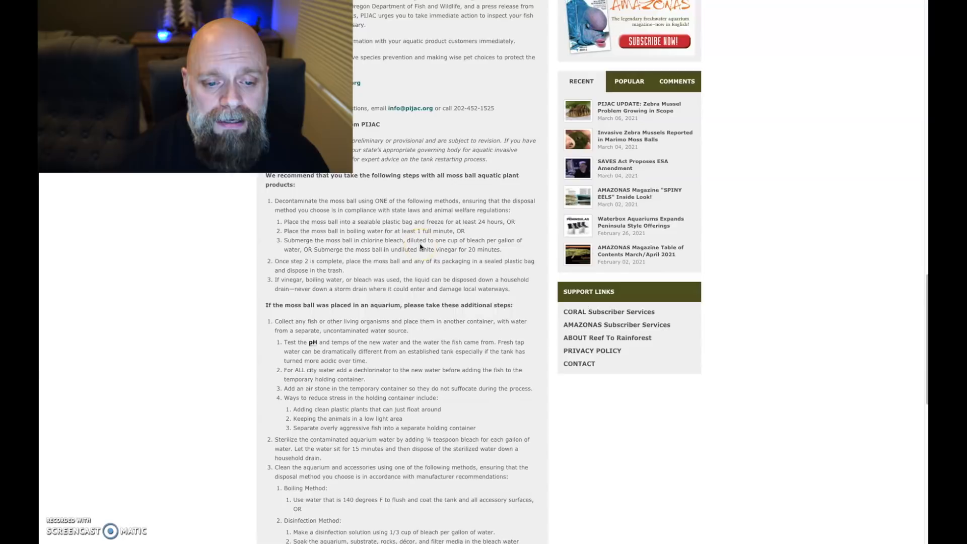
scroll(down, 3)
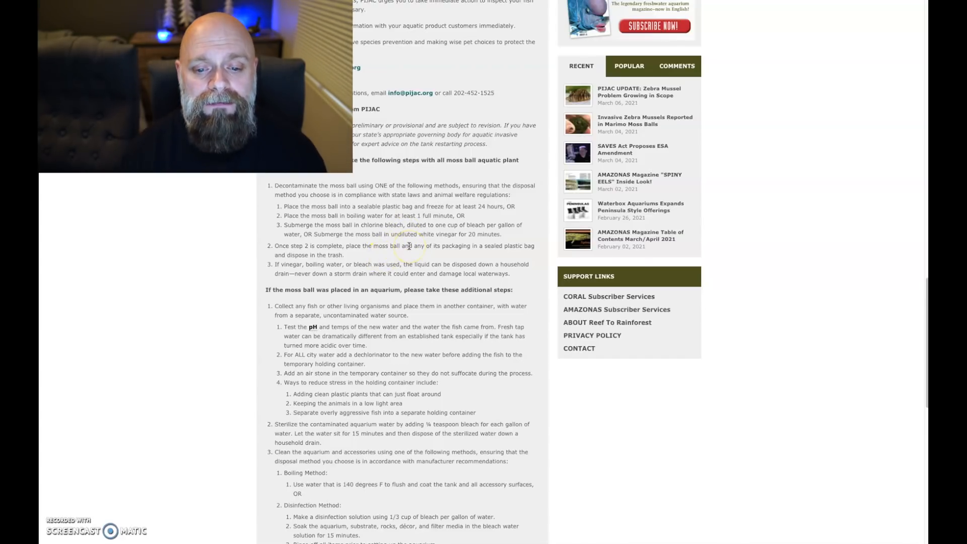
scroll(down, 3)
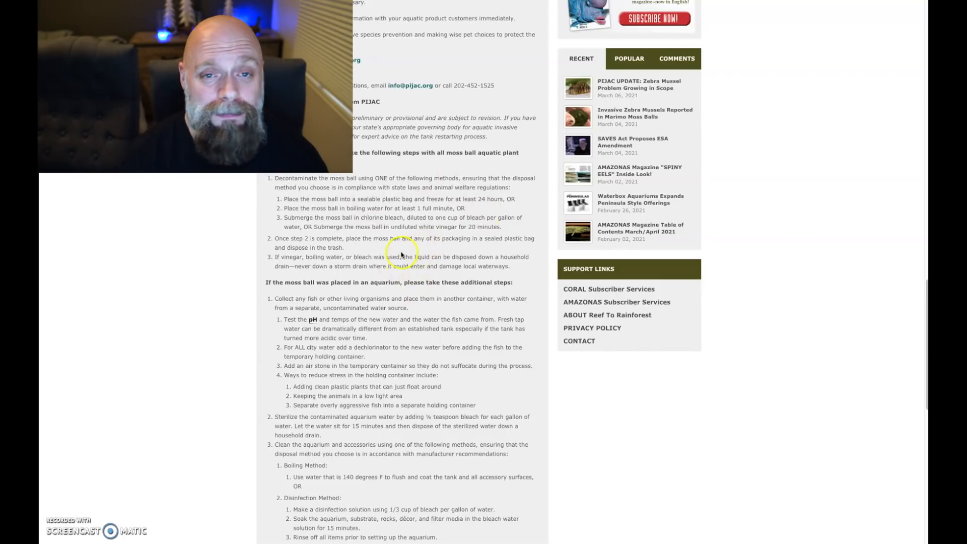
scroll(down, 3)
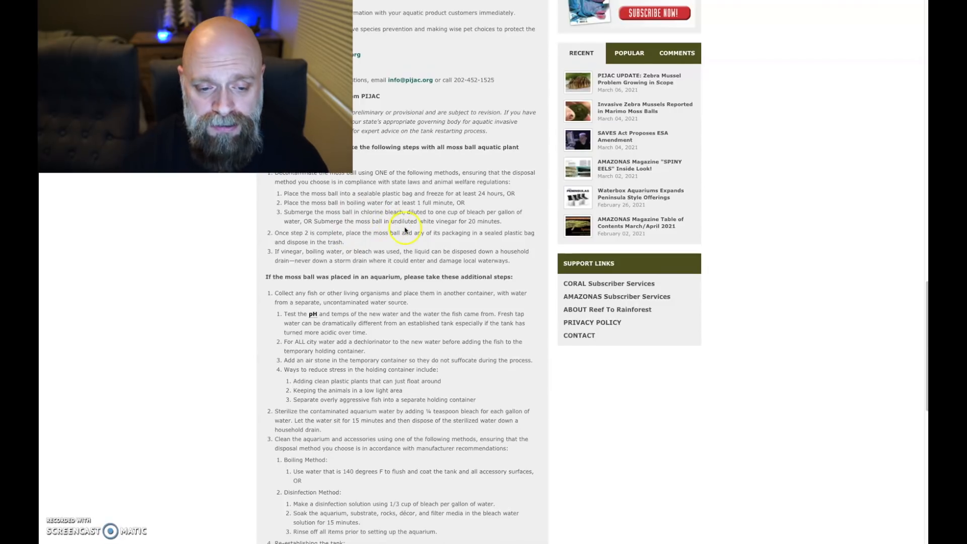
scroll(down, 3)
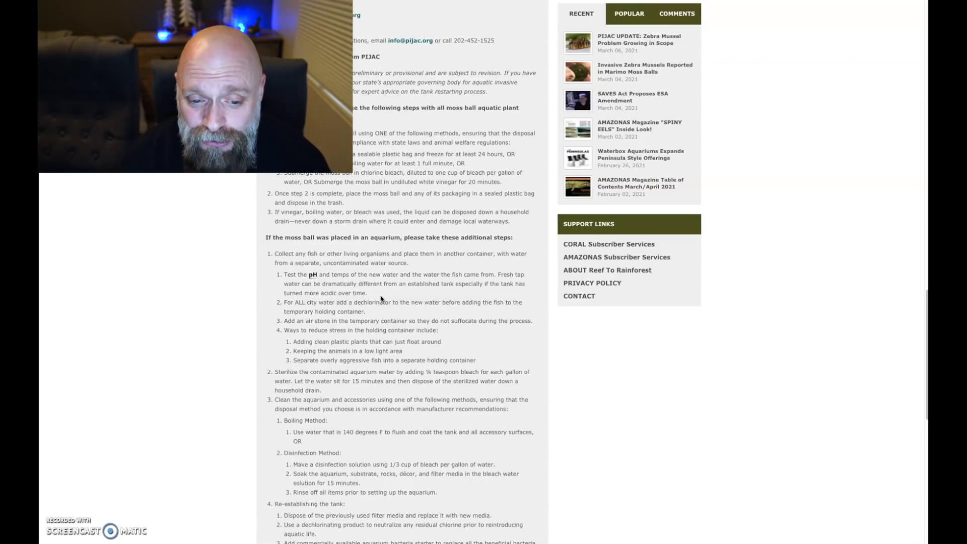
scroll(down, 3)
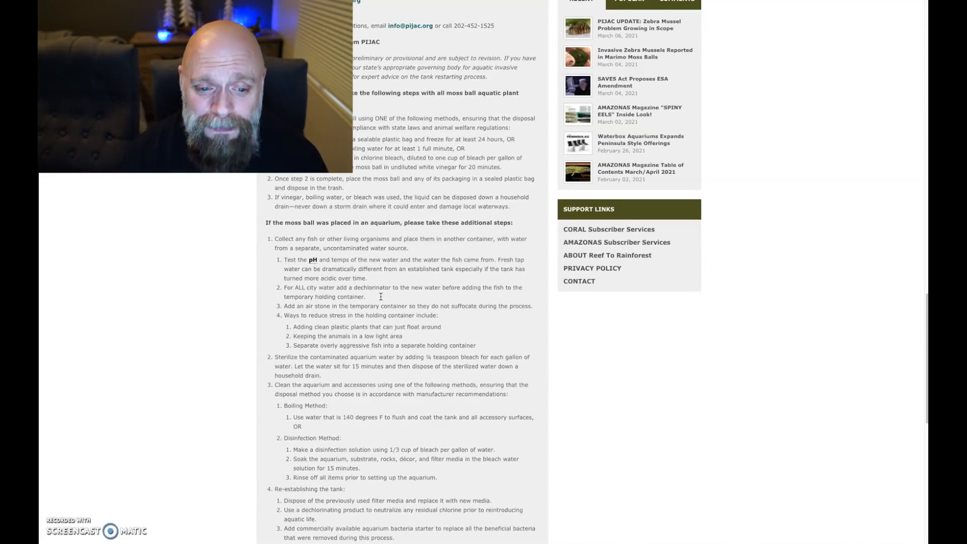
scroll(down, 3)
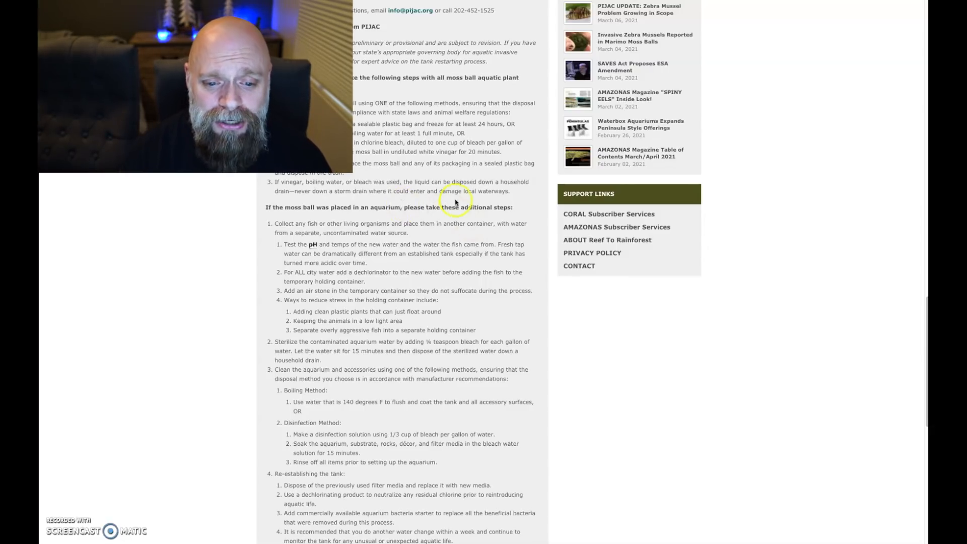
scroll(down, 3)
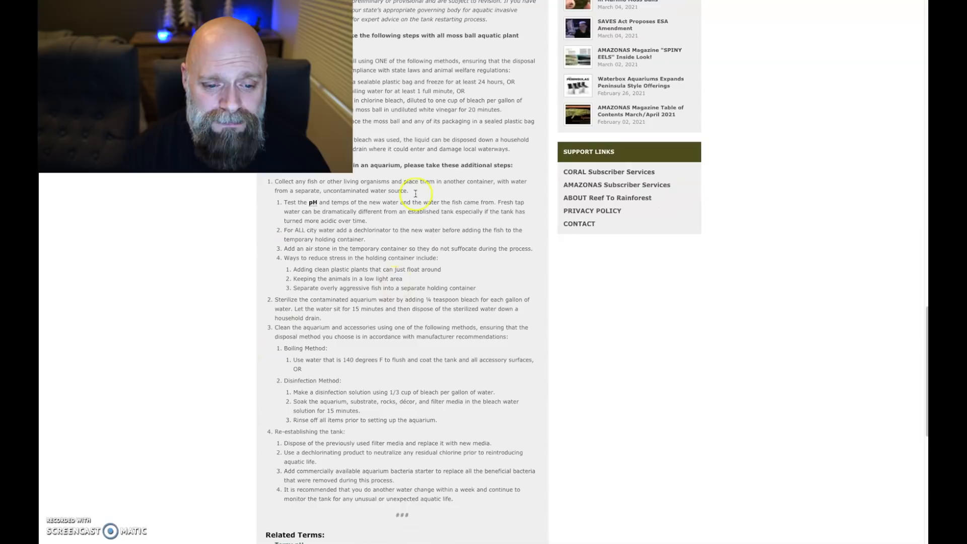
mouse_move(360, 269)
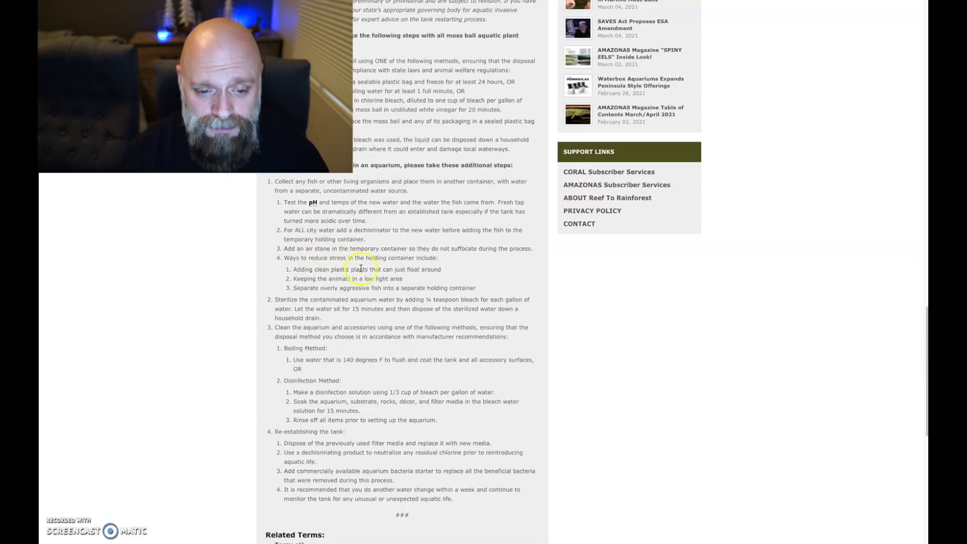
scroll(down, 3)
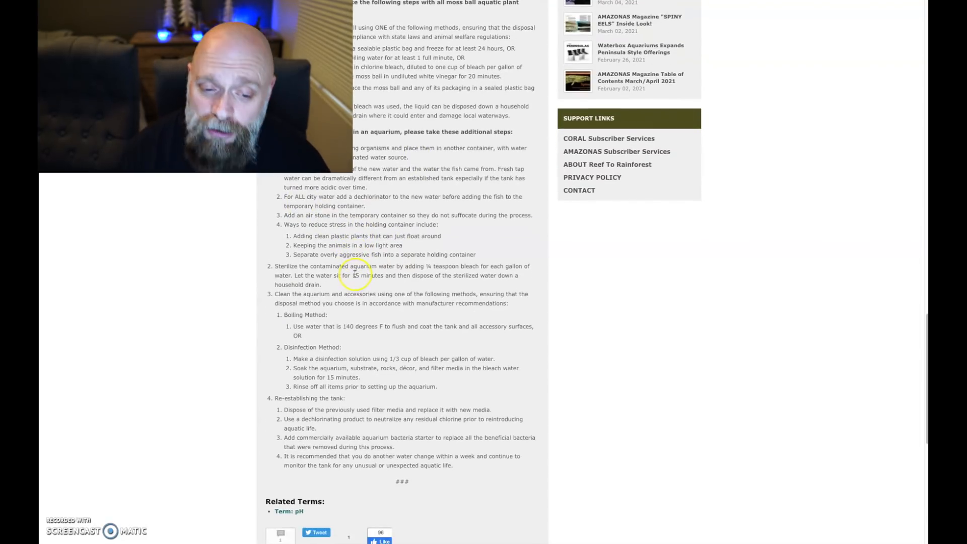
scroll(down, 3)
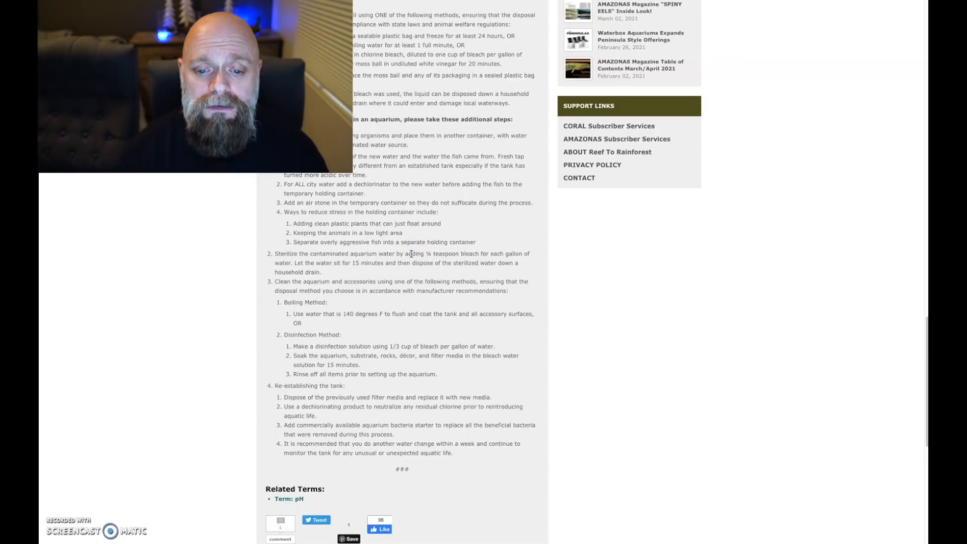
scroll(down, 3)
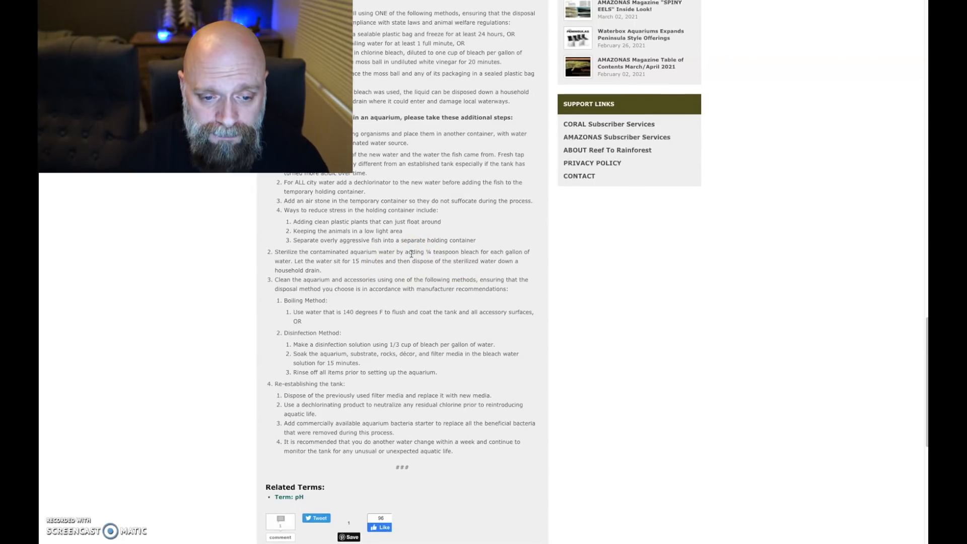
scroll(down, 3)
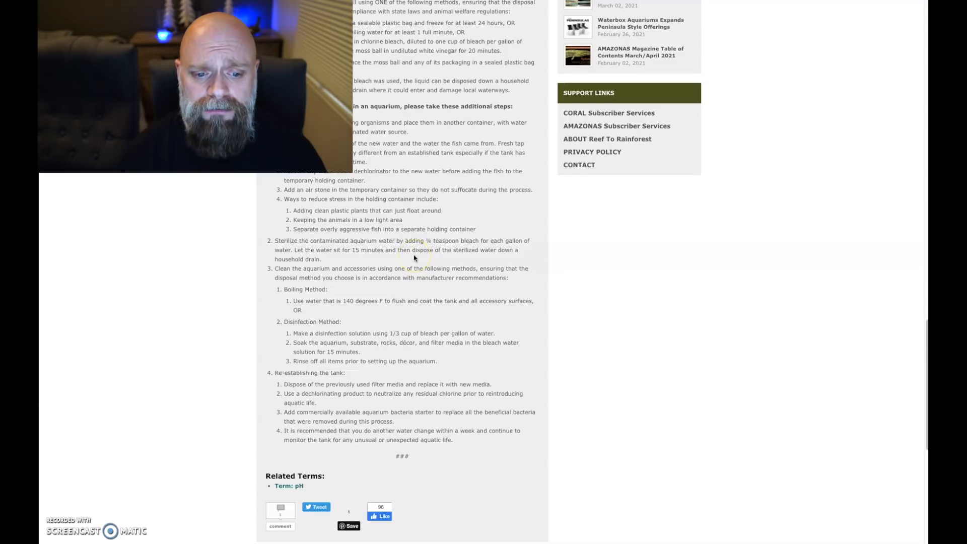
scroll(down, 3)
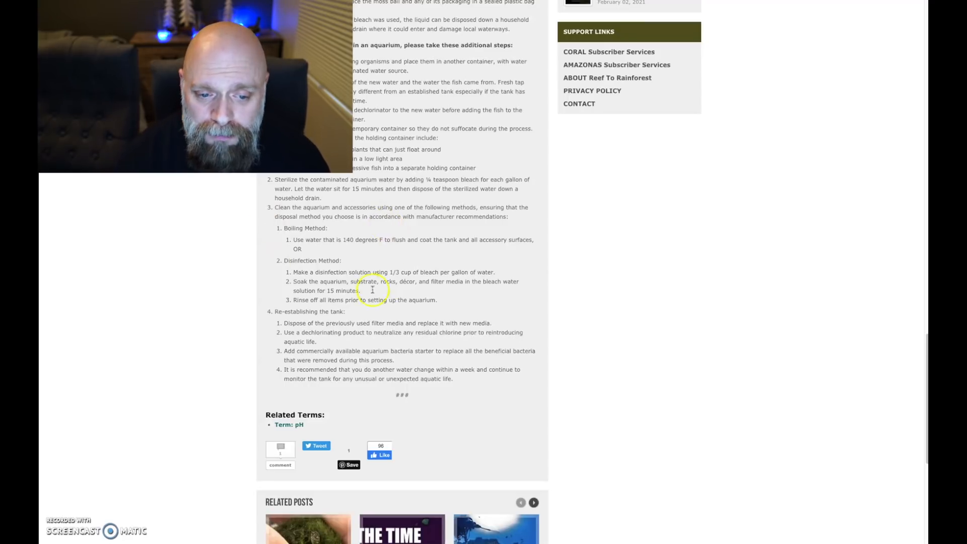
mouse_move(388, 267)
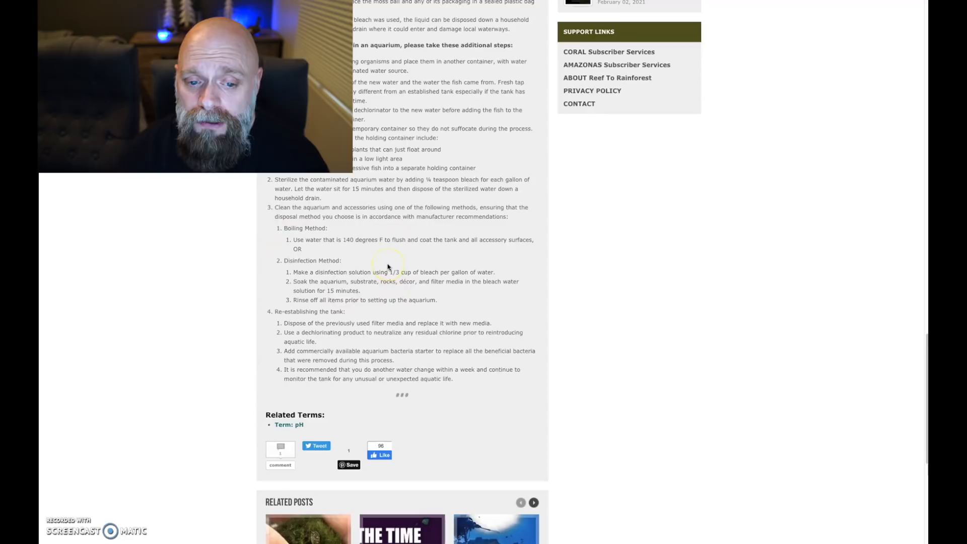
mouse_move(405, 254)
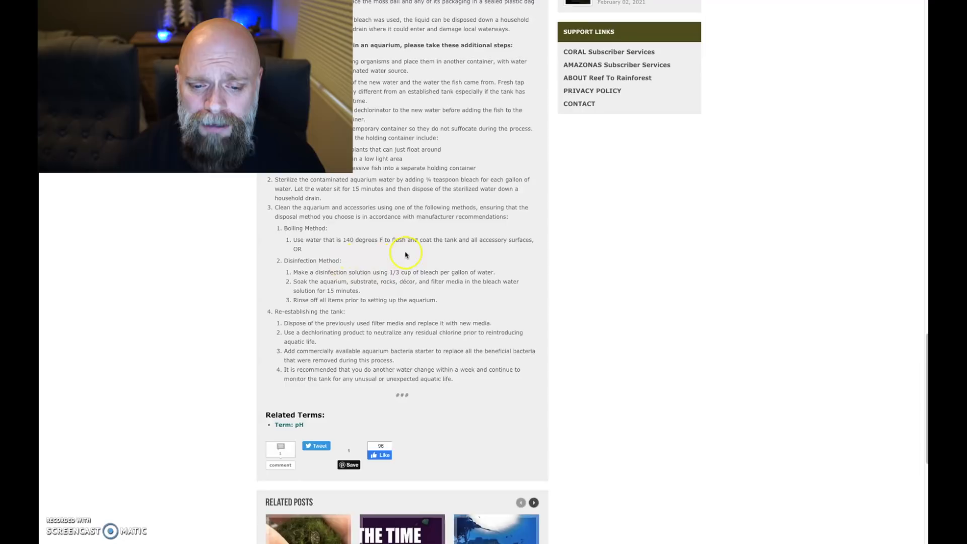
scroll(down, 3)
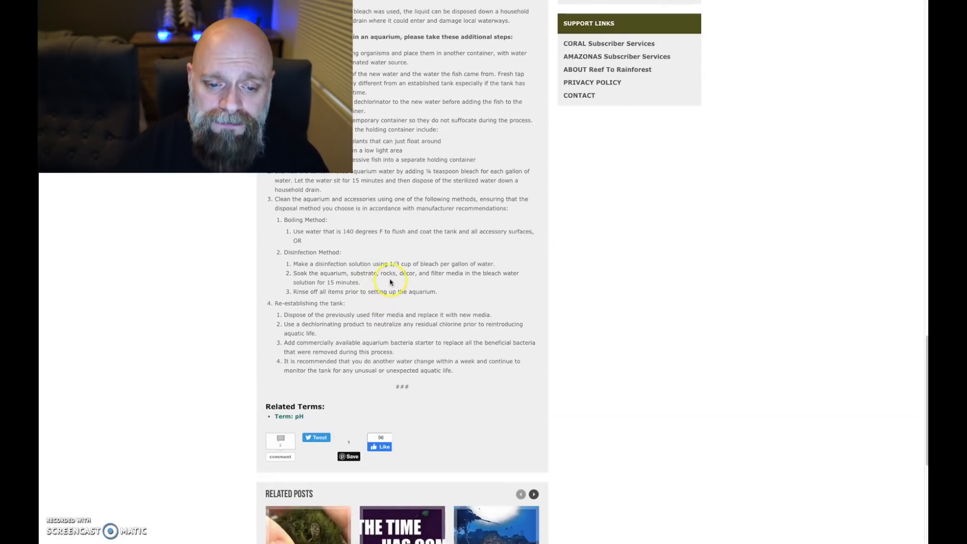
scroll(down, 3)
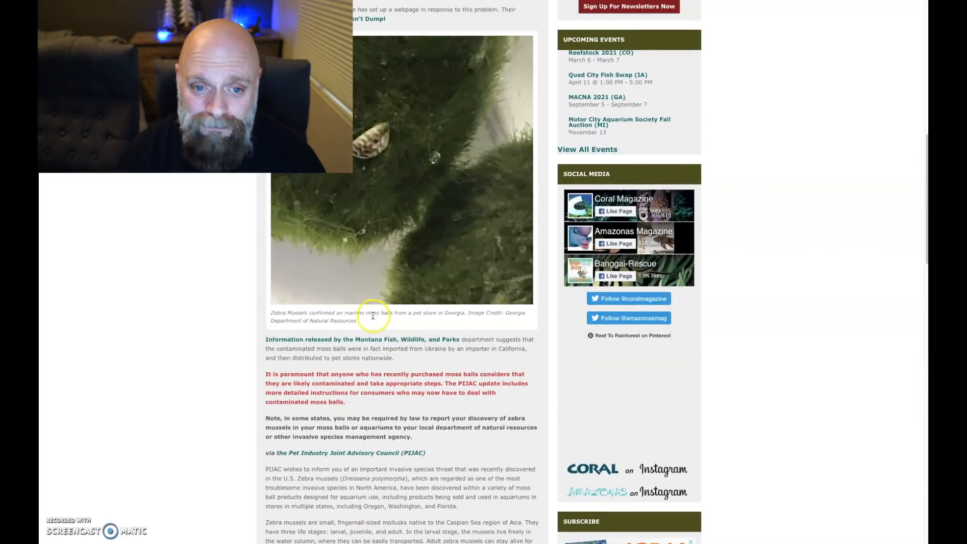
scroll(up, 3)
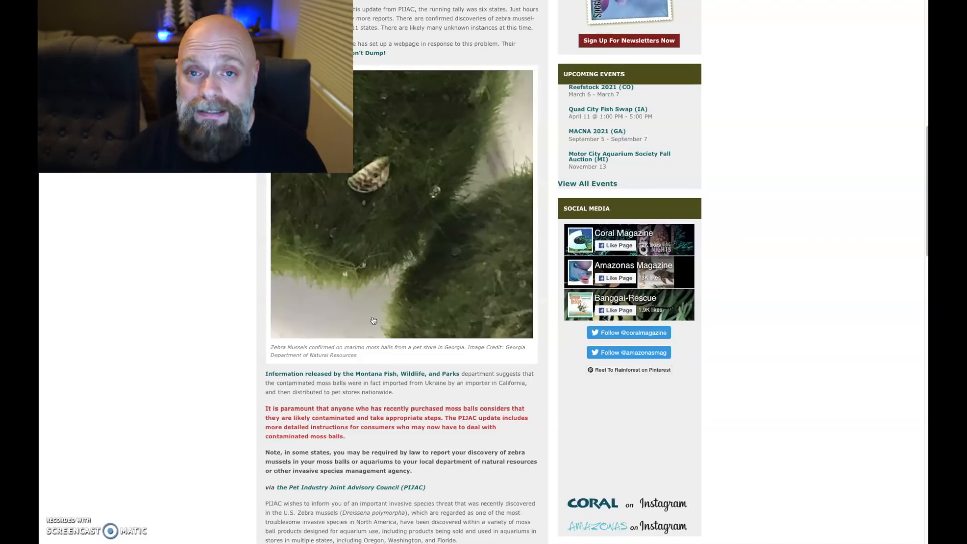
scroll(down, 3)
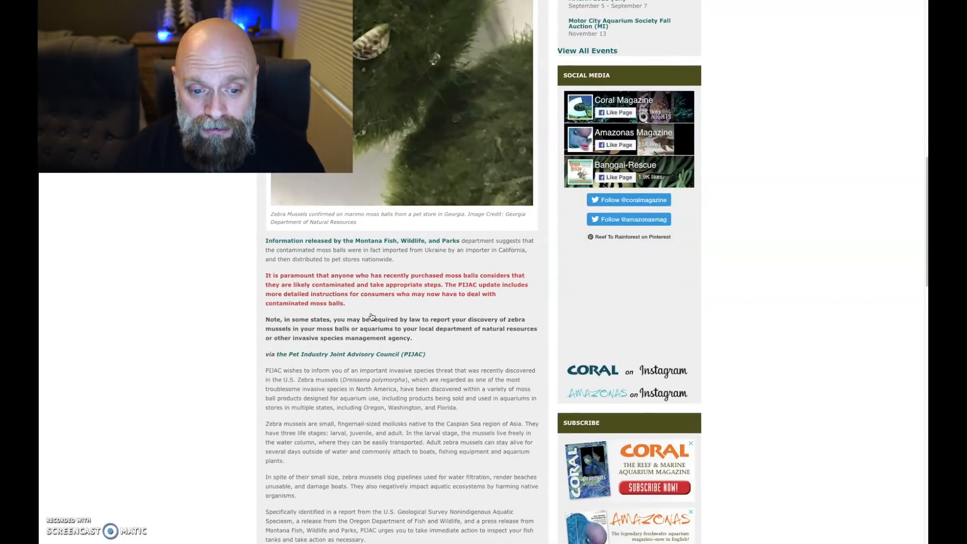
scroll(down, 3)
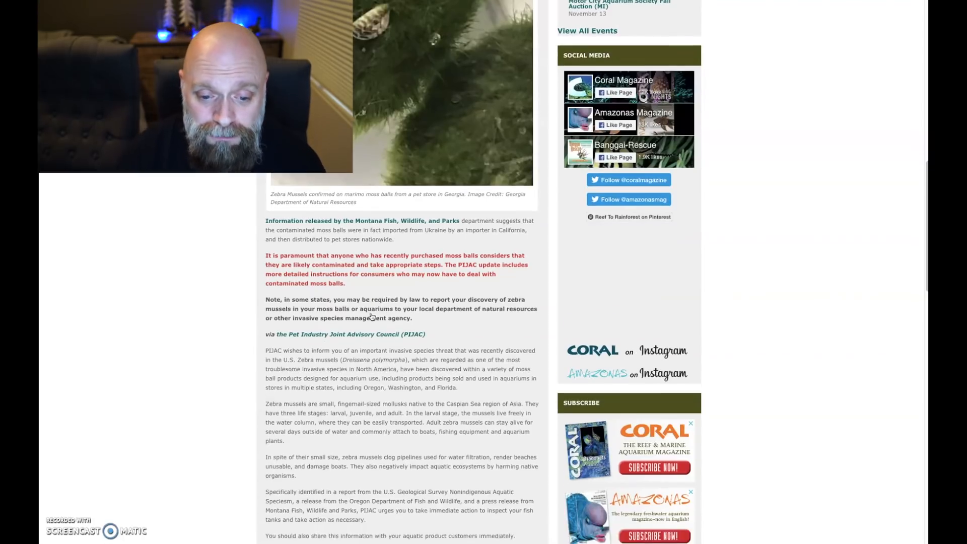
scroll(down, 3)
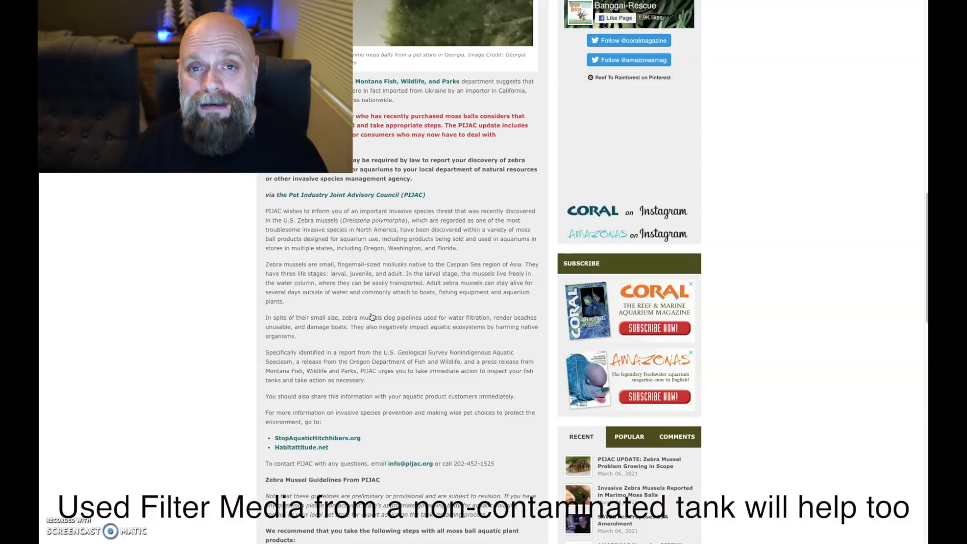
scroll(down, 3)
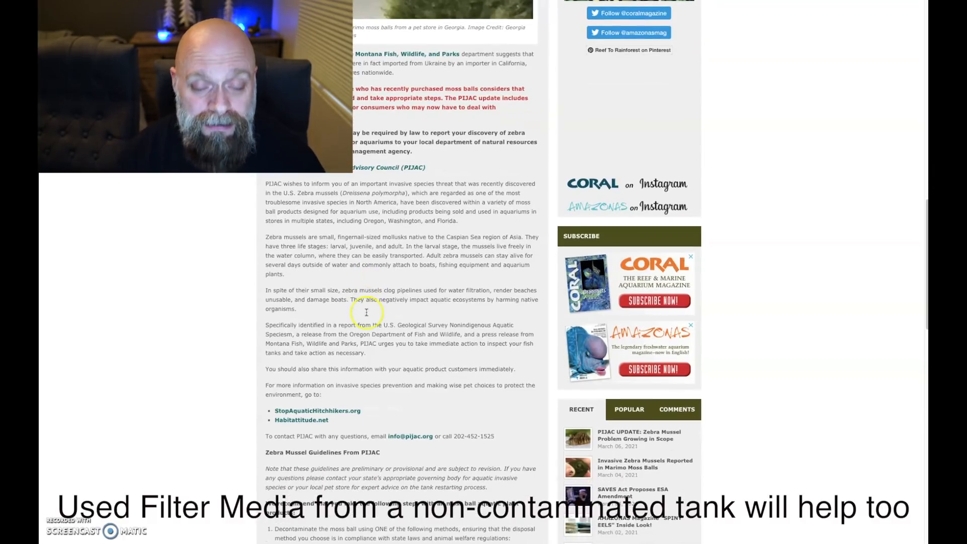